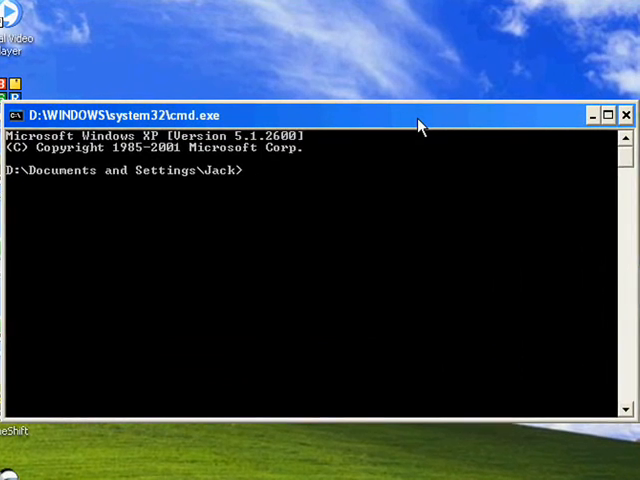
# Step: Launch a Command Prompt window from Start > Run with 'cmd'
pyautogui.click(24, 472)
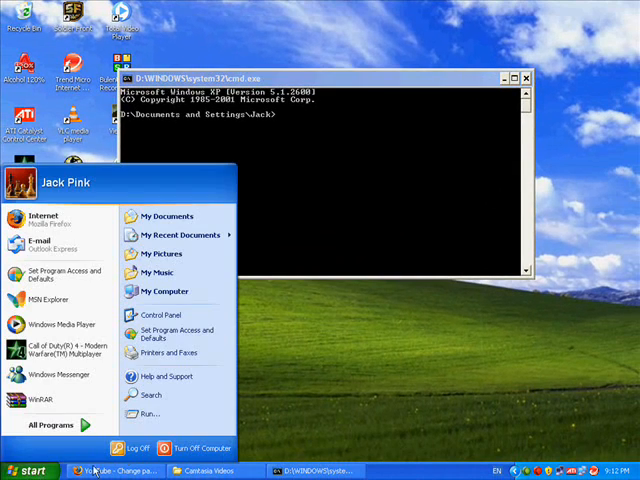
pyautogui.click(148, 412)
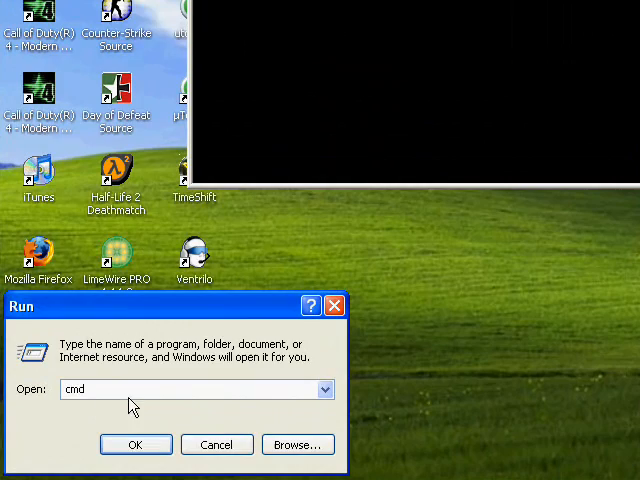
pyautogui.click(136, 444)
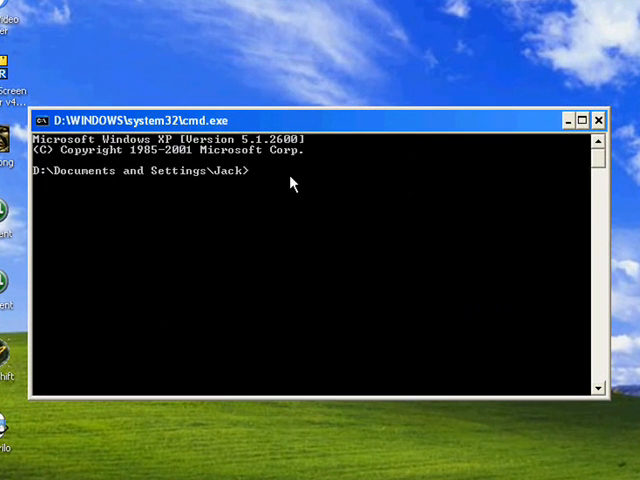
# Step: Run 'net user' to list the machine's accounts, including Administrator, Guest and test
pyautogui.write('net')
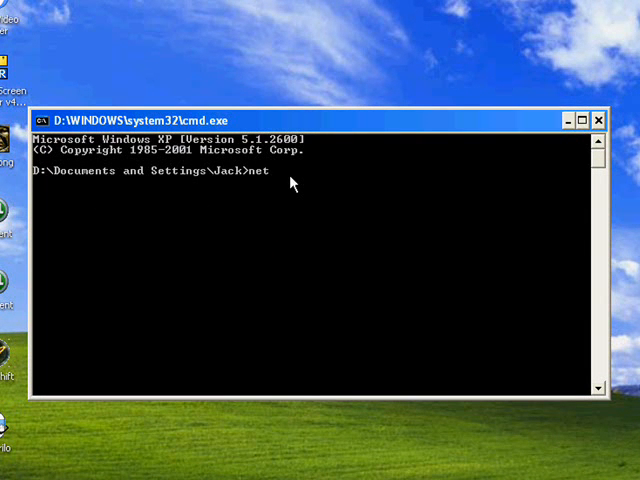
pyautogui.write('user')
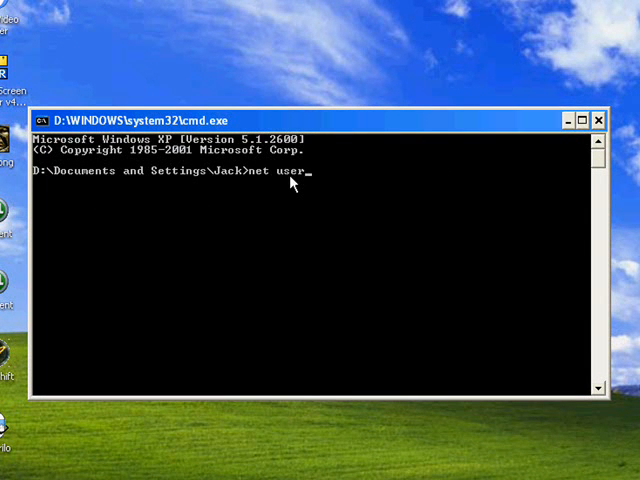
pyautogui.press('Return')
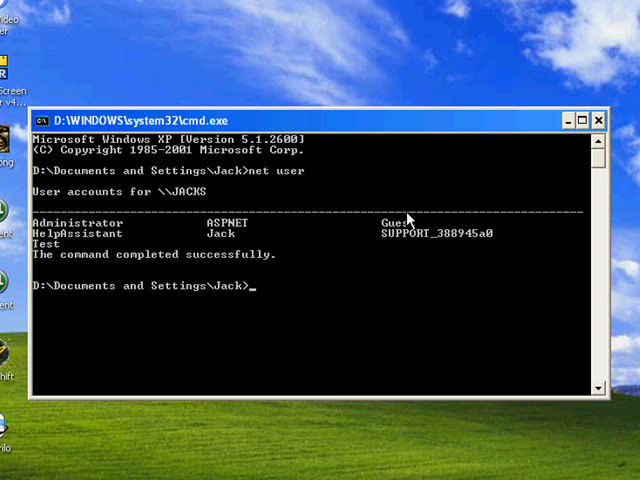
pyautogui.moveTo(244, 224)
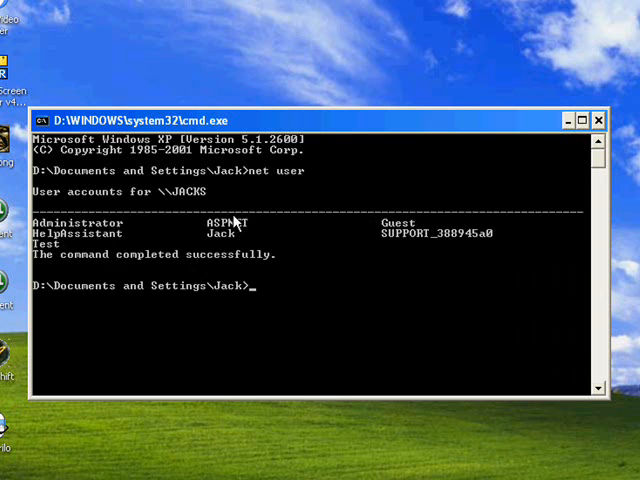
pyautogui.moveTo(112, 280)
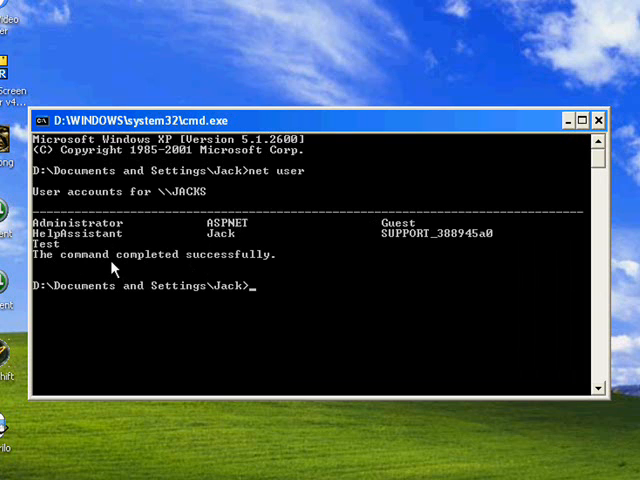
pyautogui.moveTo(212, 238)
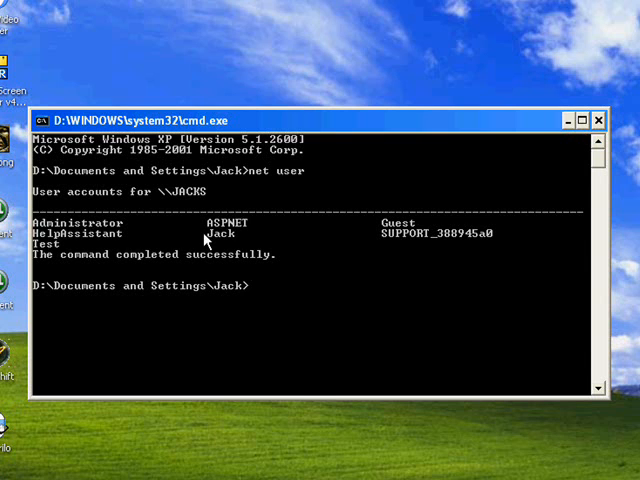
# Step: Enter 'net user test *' at the prompt to request a password change for test
pyautogui.write('net')
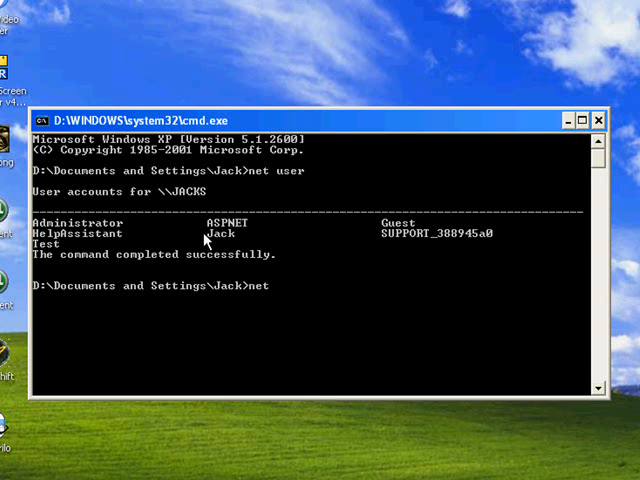
pyautogui.write('use')
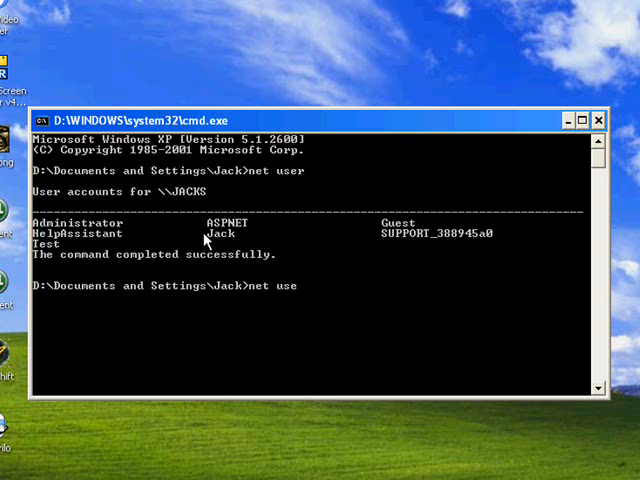
pyautogui.write('r')
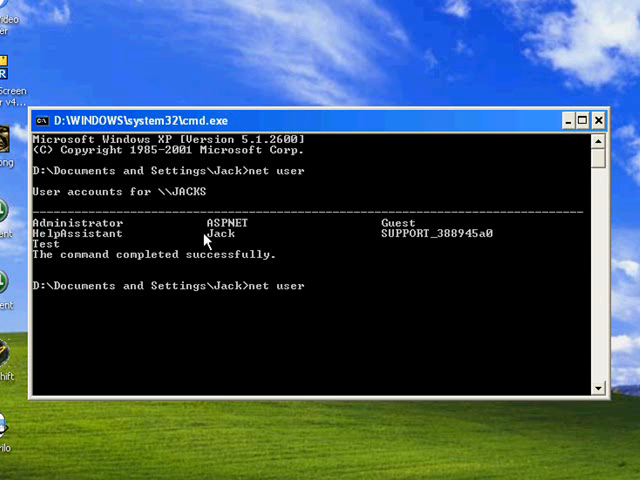
pyautogui.write('t')
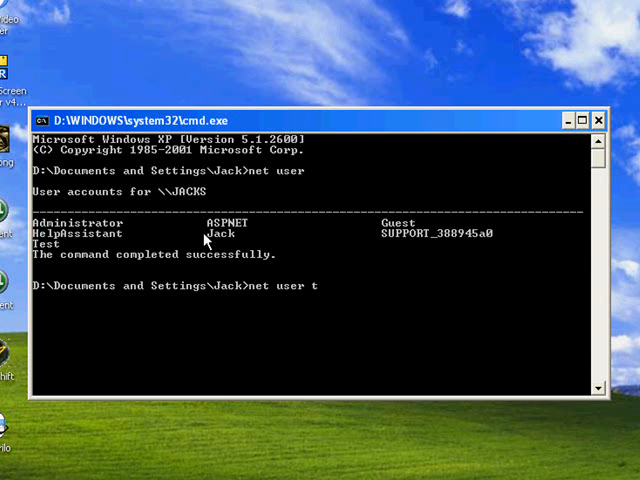
pyautogui.write('est')
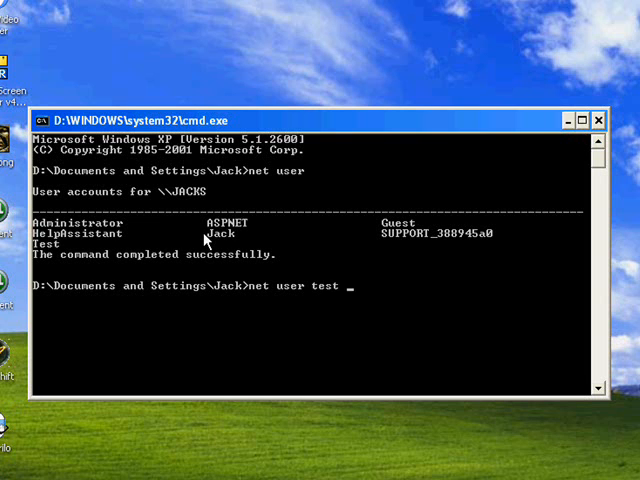
pyautogui.write('*')
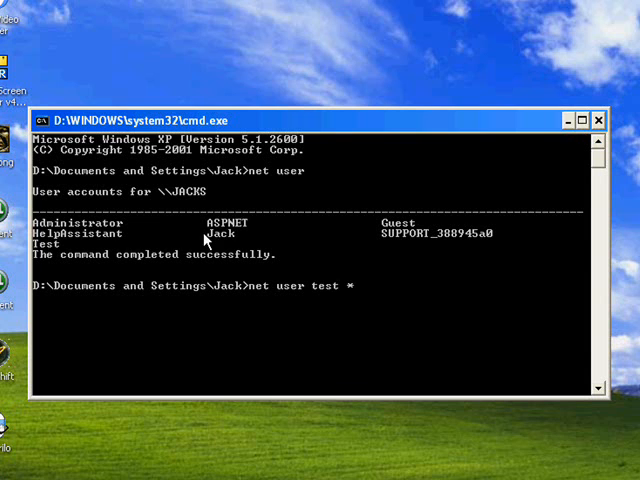
pyautogui.moveTo(240, 288)
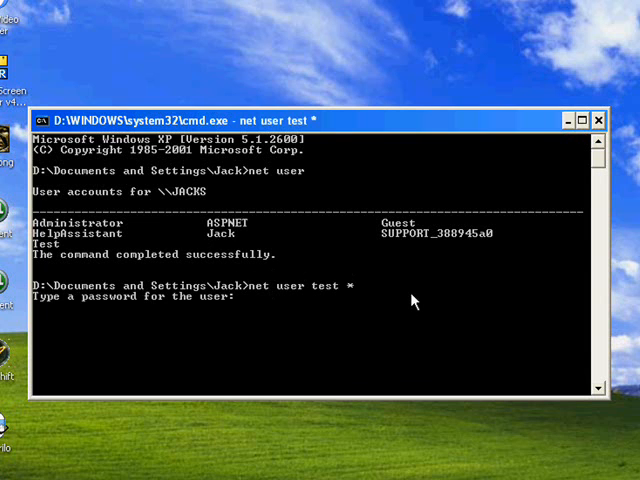
pyautogui.moveTo(60, 308)
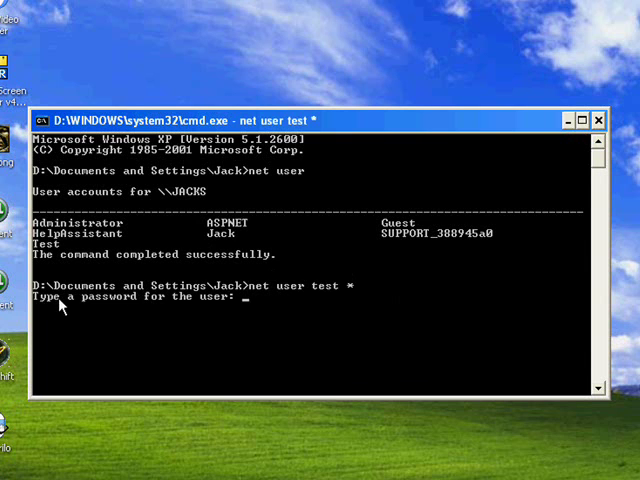
pyautogui.moveTo(212, 304)
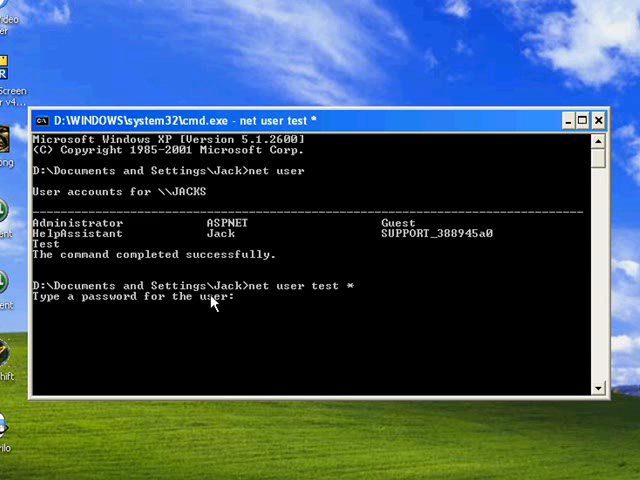
# Step: Confirm the new password for test, then close the Command Prompt to the desktop
pyautogui.press('Return')
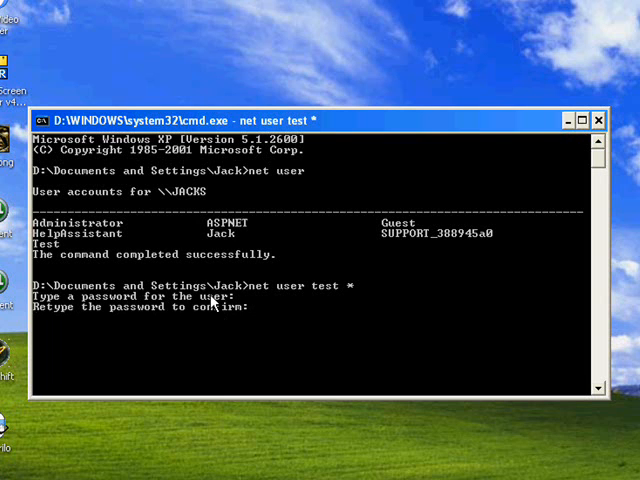
pyautogui.moveTo(292, 260)
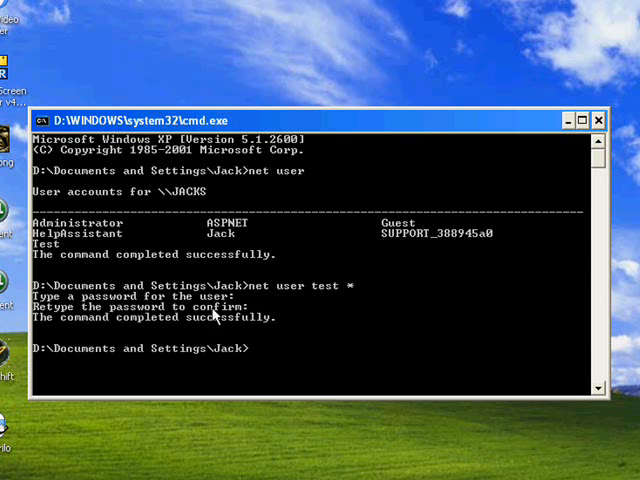
pyautogui.moveTo(544, 172)
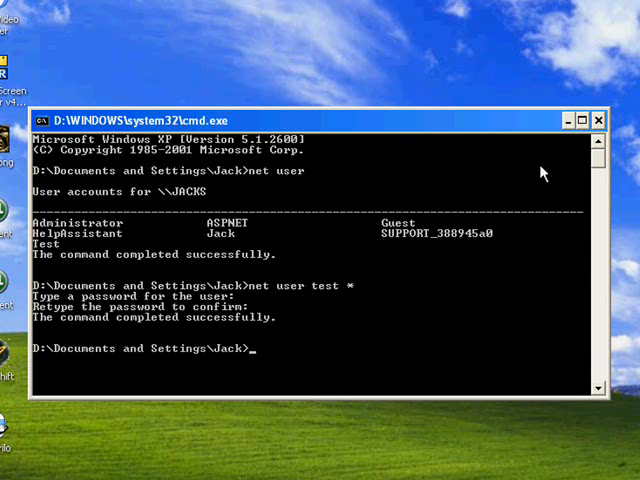
pyautogui.click(598, 120)
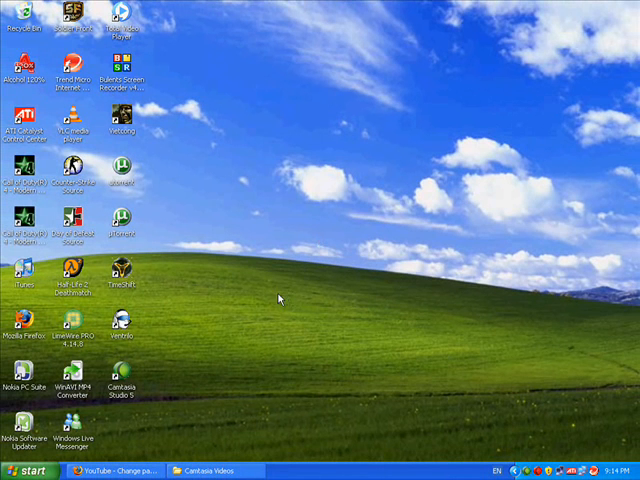